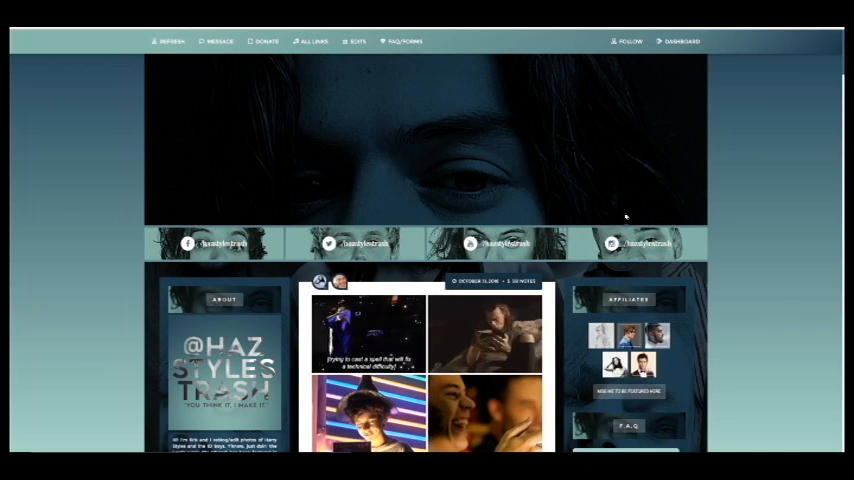
Step: Scroll through the blog's posts down to the Photoshop tutorial post with its splash image
scroll("down", 3)
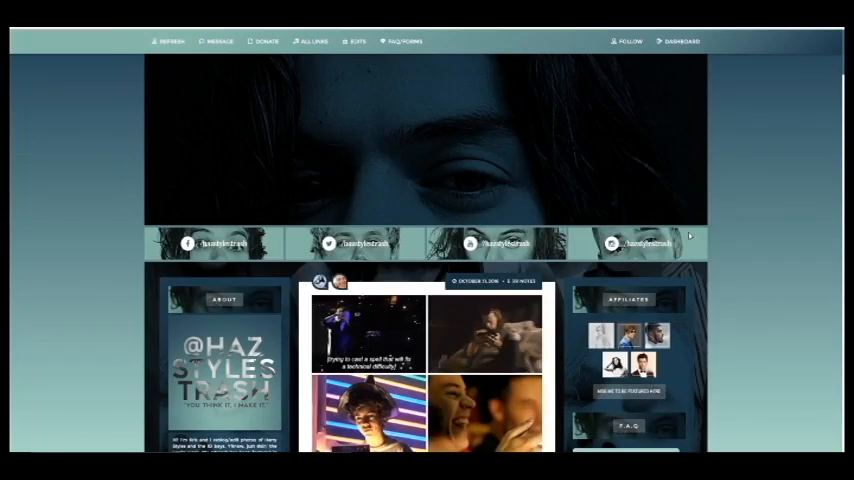
scroll("down", 3)
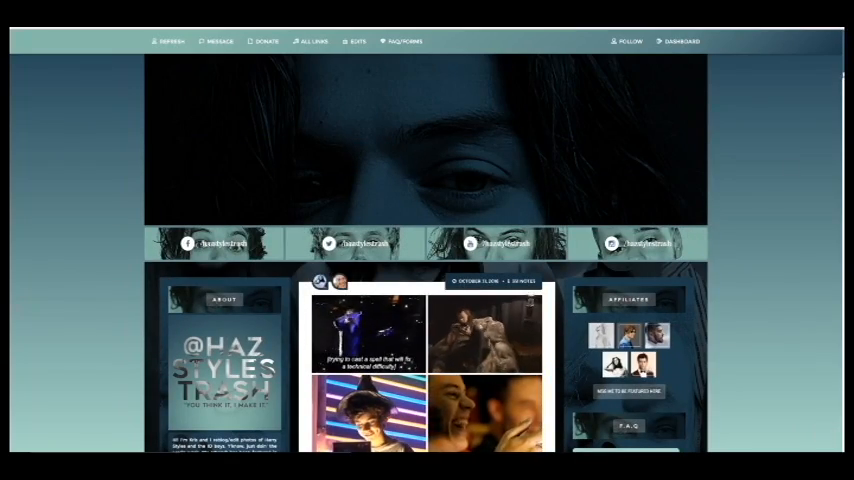
scroll("down", 3)
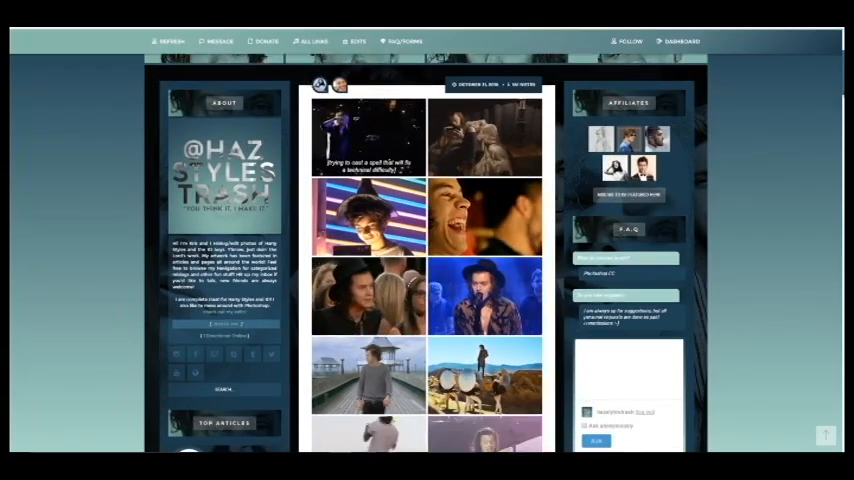
scroll("down", 3)
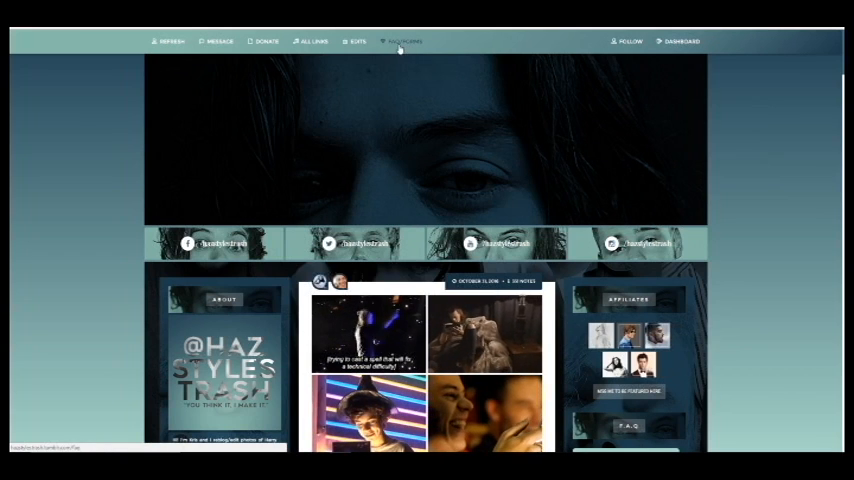
scroll("down", 3)
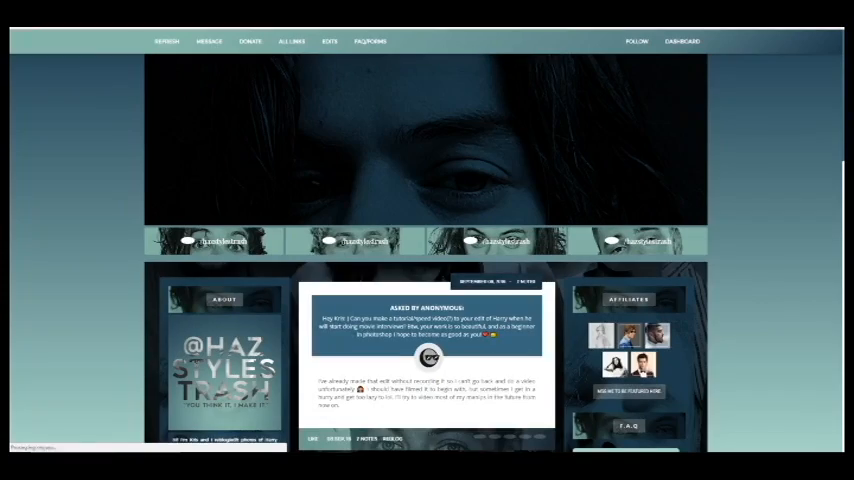
scroll("down", 3)
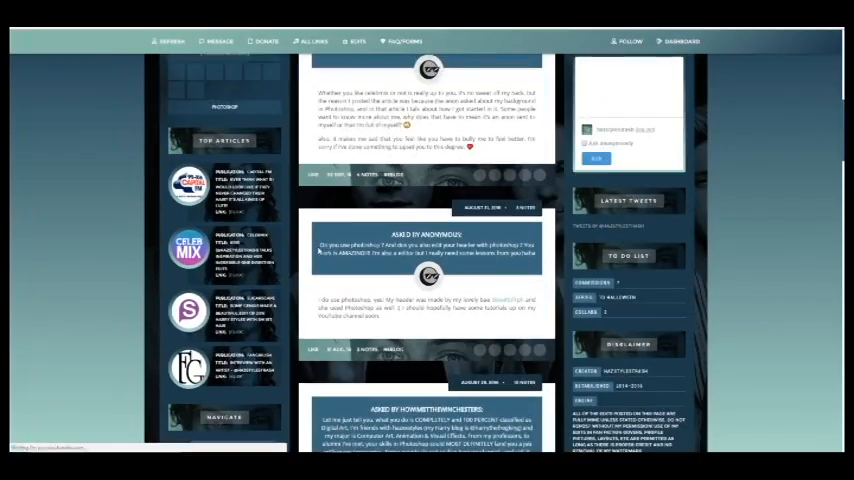
scroll("up", 3)
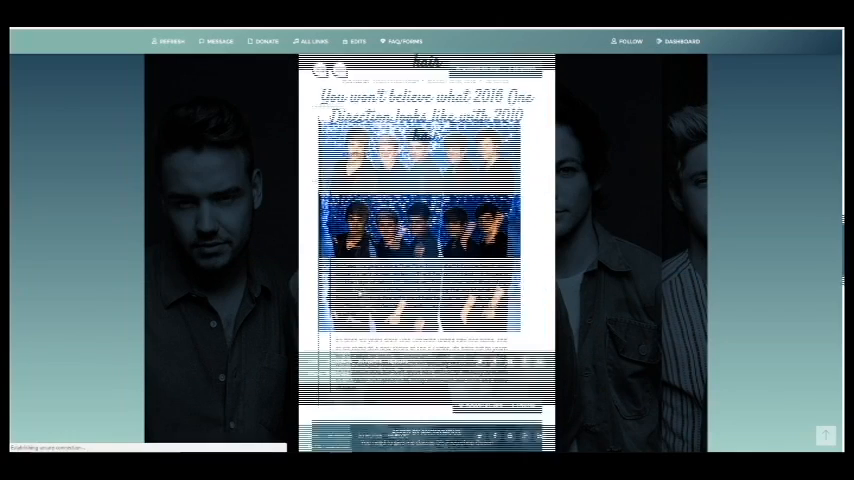
scroll("down", 3)
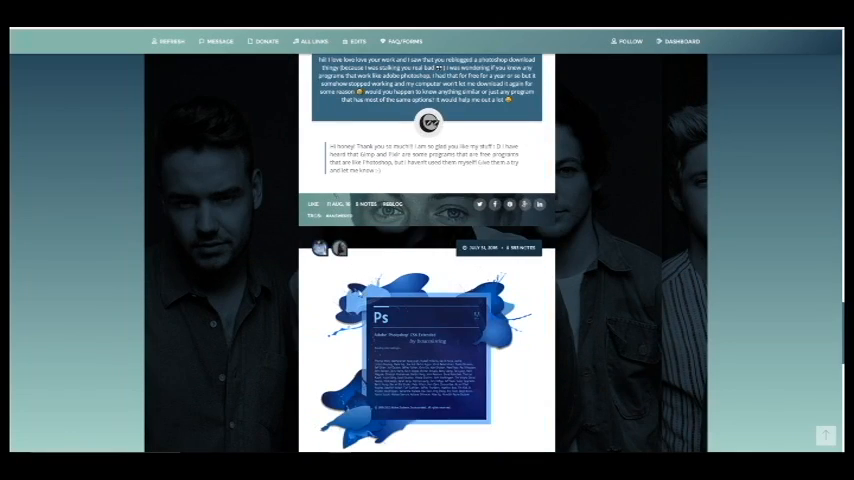
scroll("down", 3)
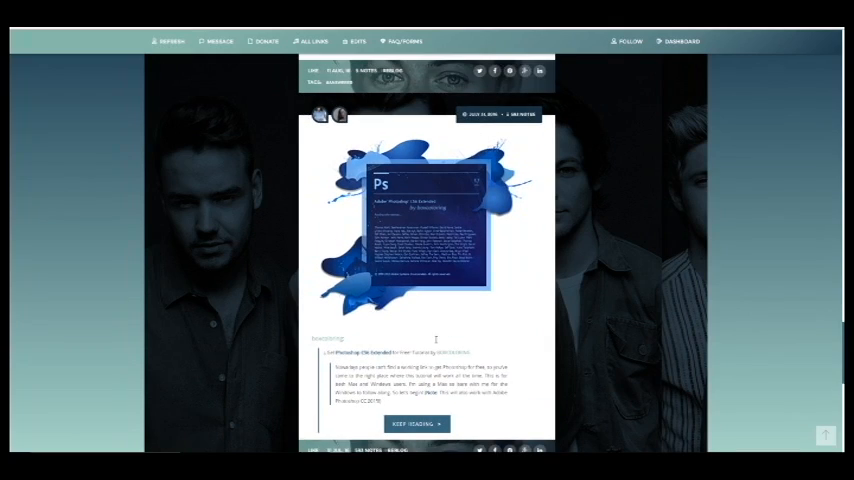
scroll("up", 3)
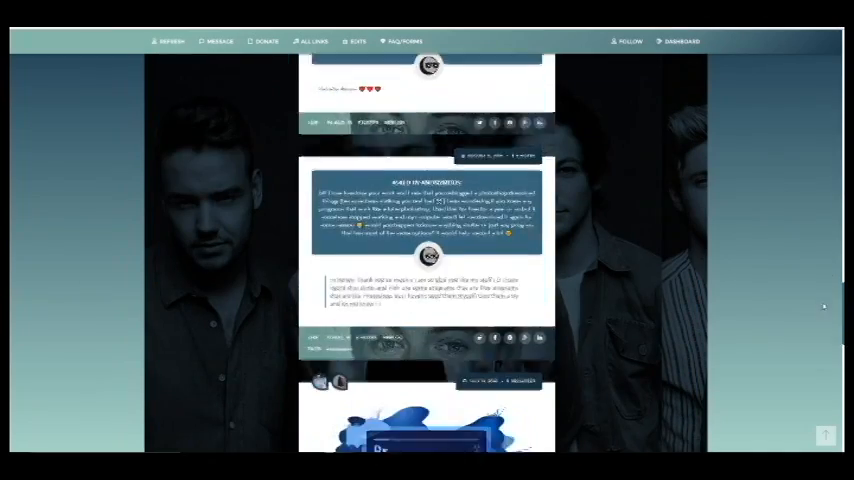
scroll("down", 3)
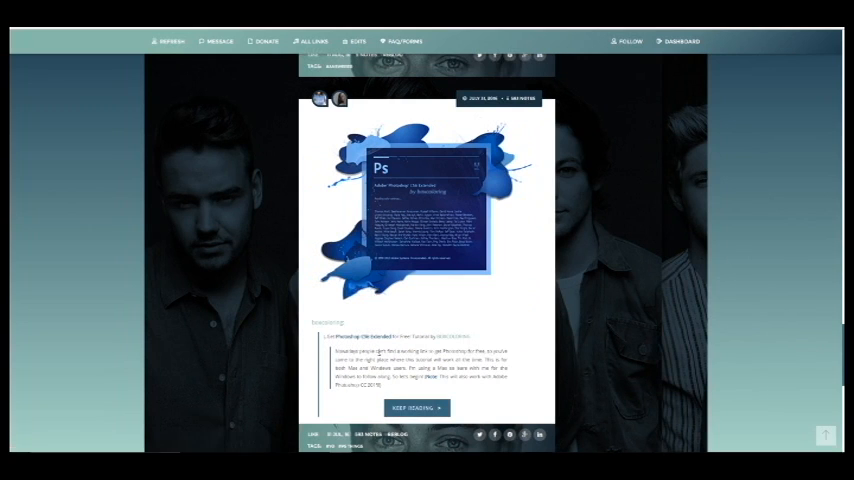
mouse_move(364, 344)
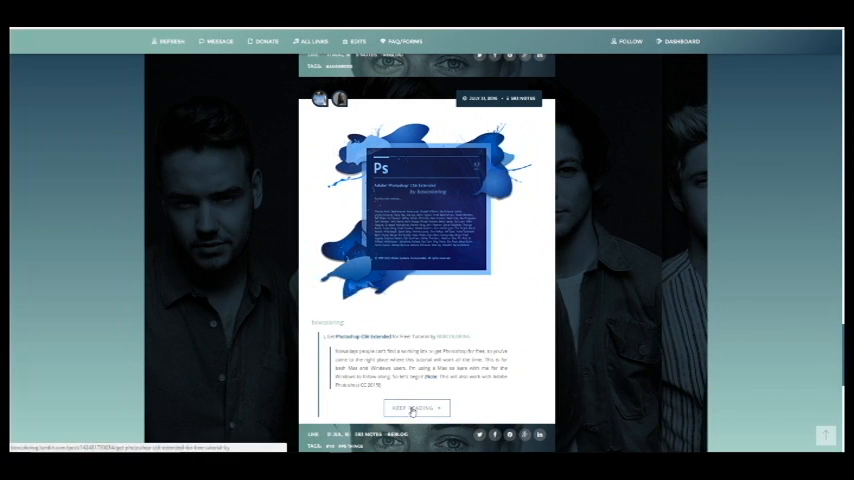
Step: Expand the Photoshop post via 'Keep reading' to show its full step-by-step text
left_click(416, 408)
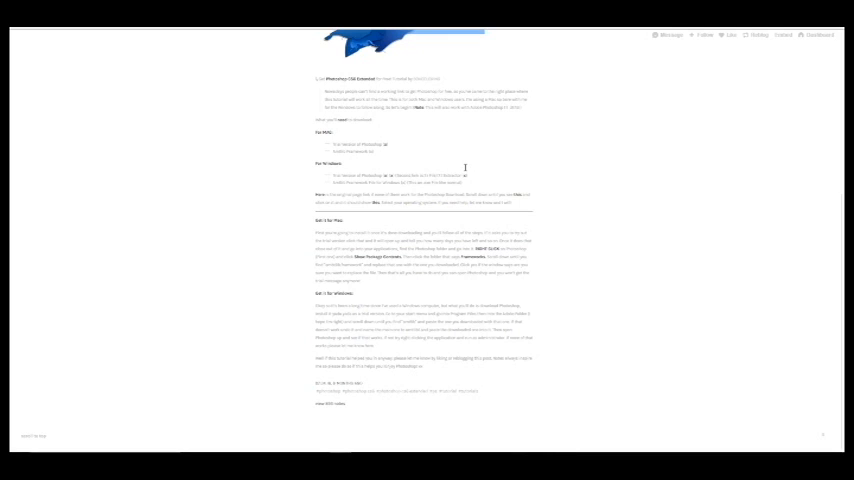
mouse_move(480, 176)
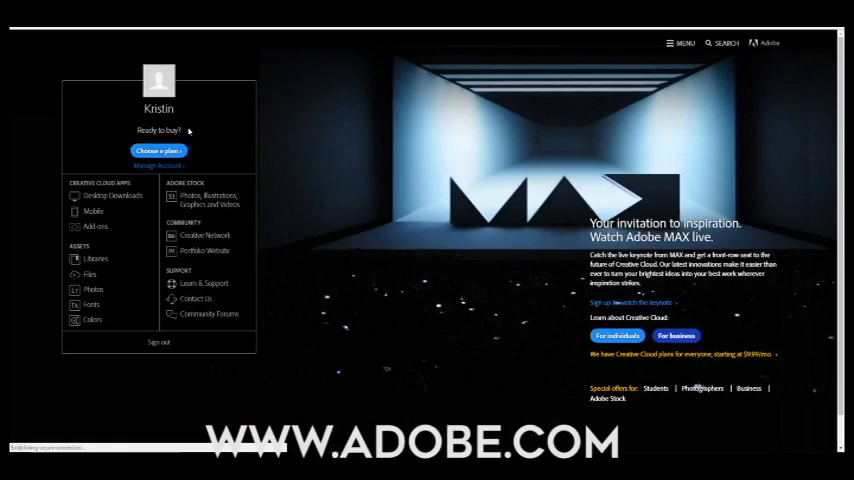
Step: Scroll the Adobe.com home page with the signed-in Creative Cloud account menu
scroll("down", 3)
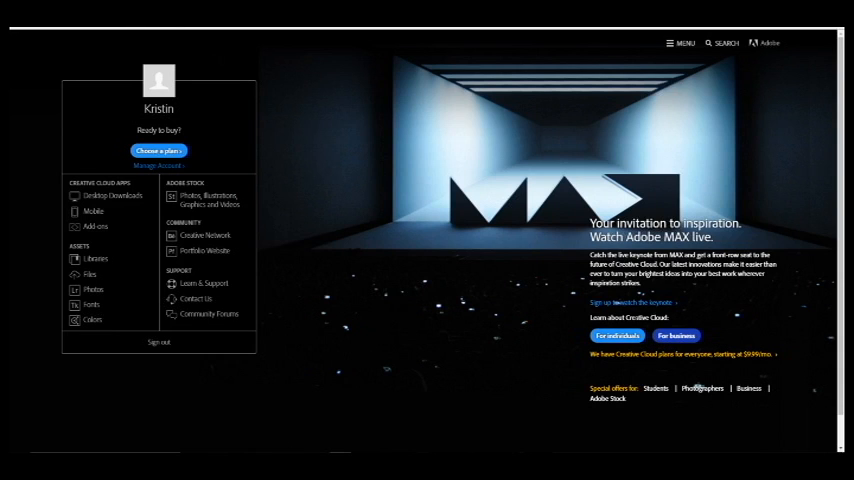
mouse_move(290, 204)
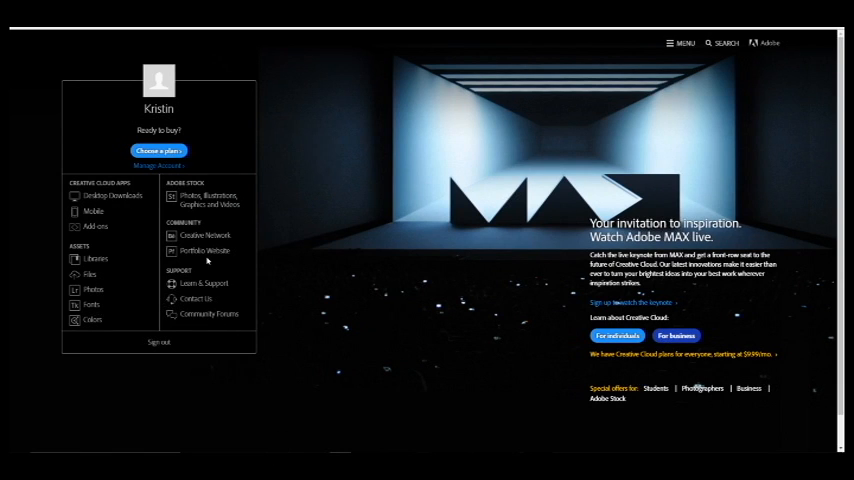
mouse_move(208, 252)
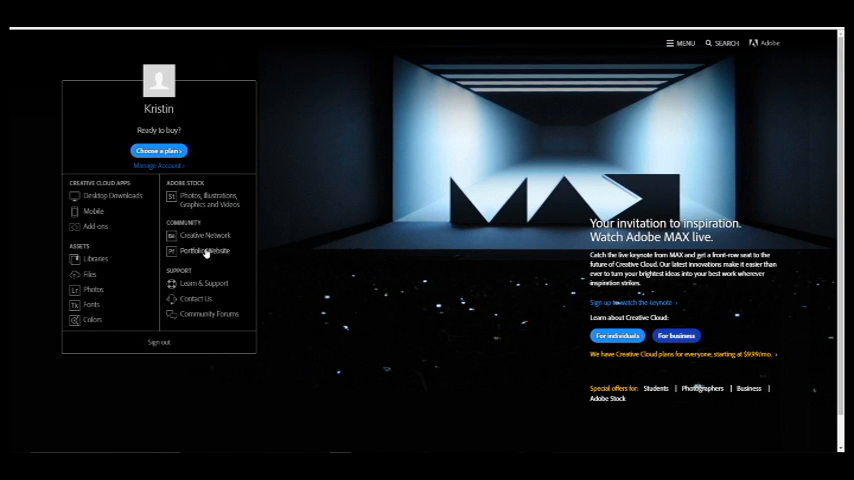
mouse_move(222, 218)
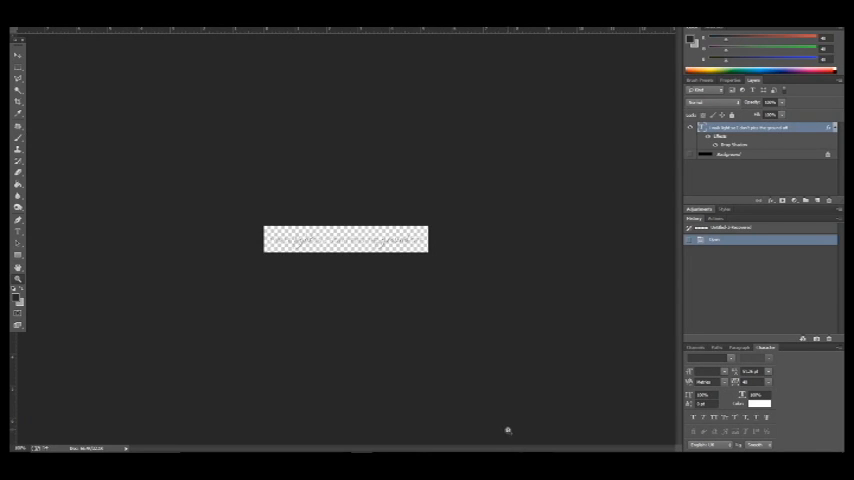
mouse_move(436, 418)
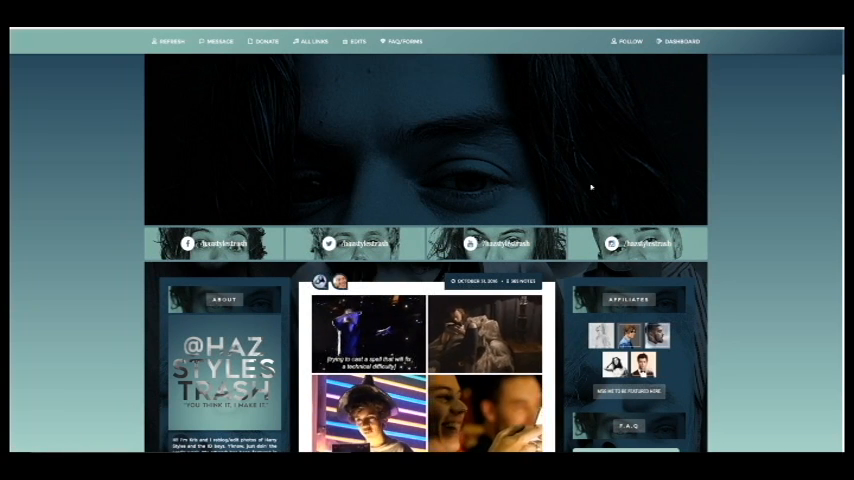
Step: Scroll the Tumblr front page down past the header to the GIF post grid
scroll("down", 3)
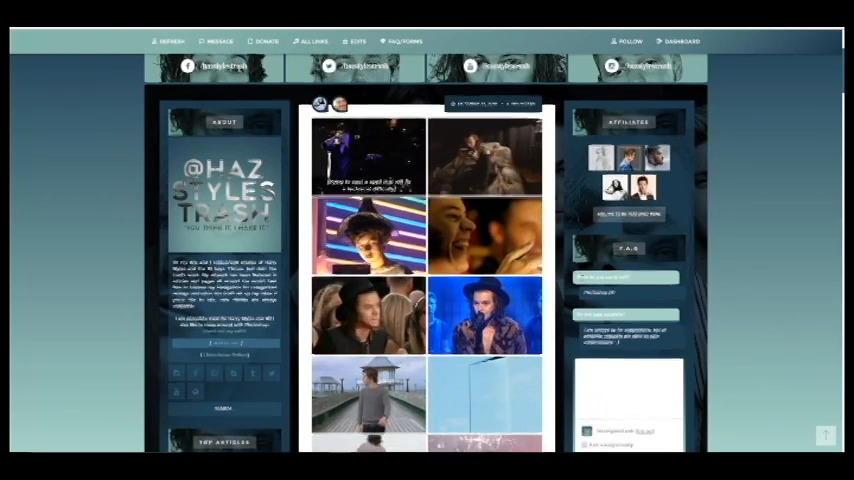
Step: Scroll through the water-splash photo post to its caption and tags
scroll("up", 3)
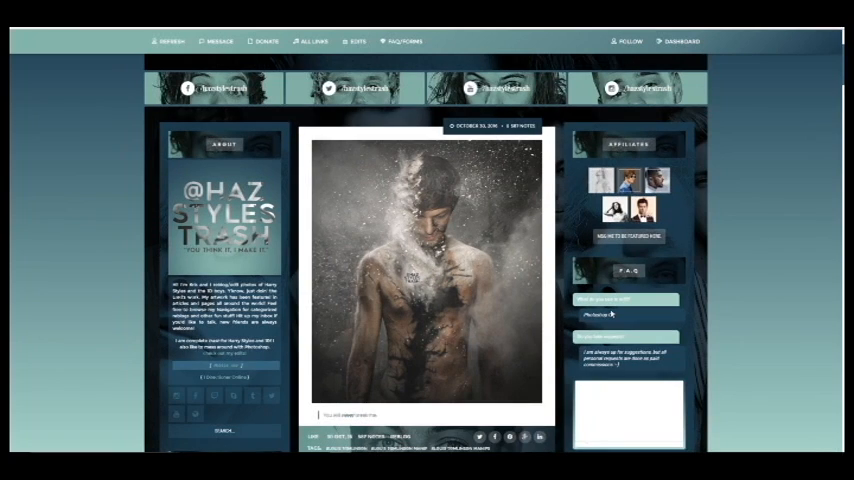
scroll("down", 3)
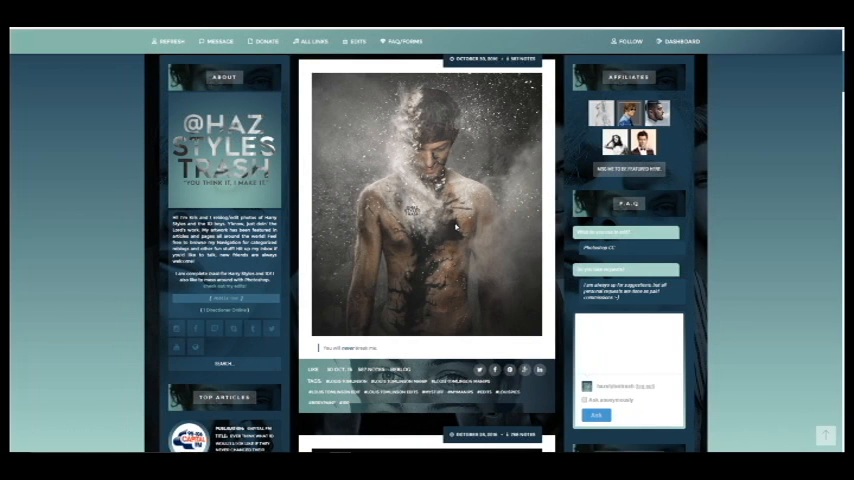
mouse_move(470, 236)
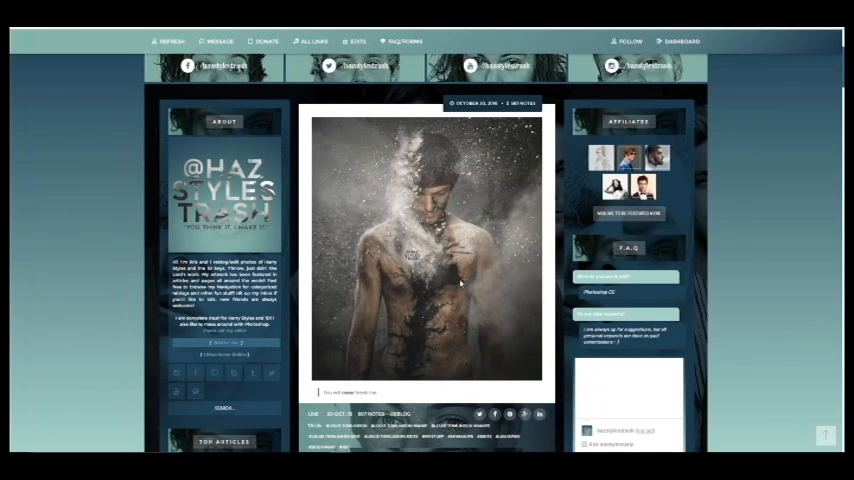
mouse_move(468, 278)
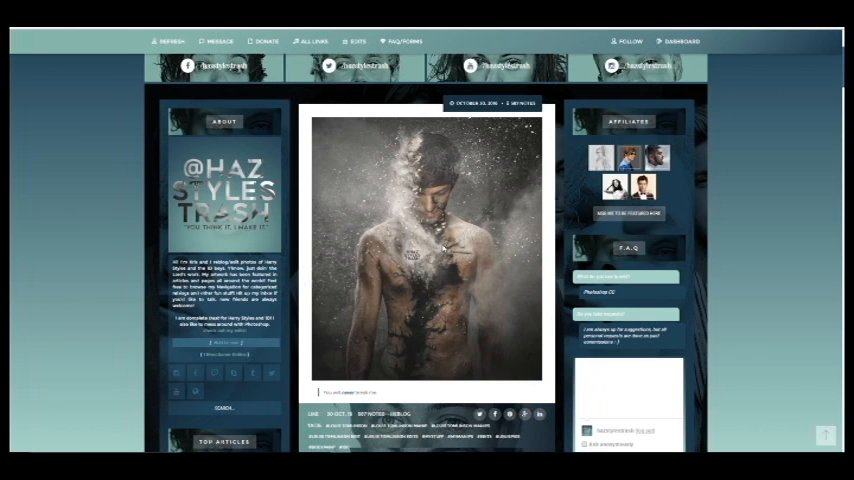
scroll("down", 3)
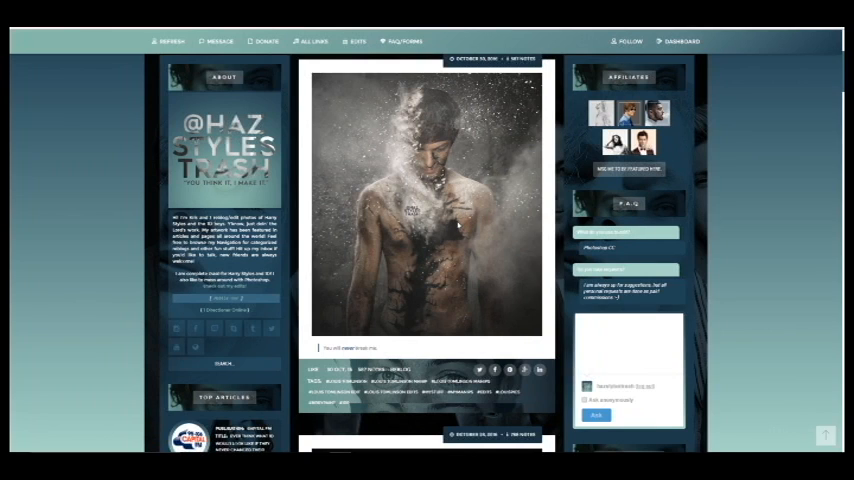
mouse_move(458, 224)
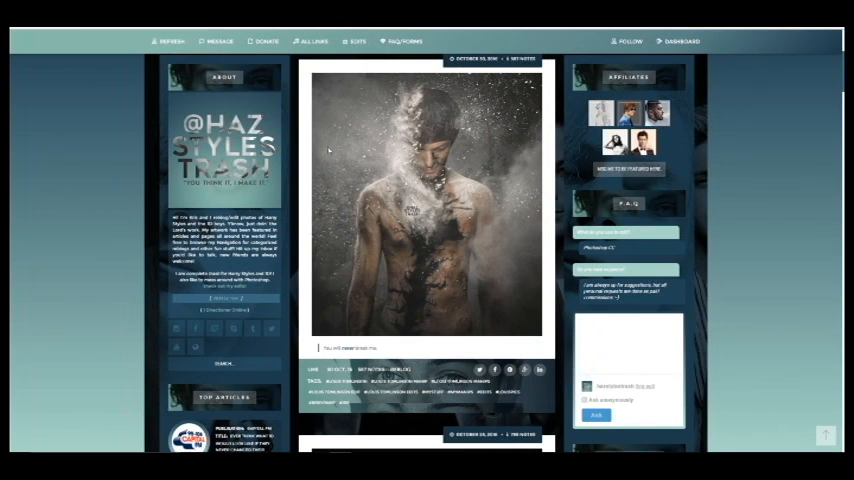
mouse_move(336, 160)
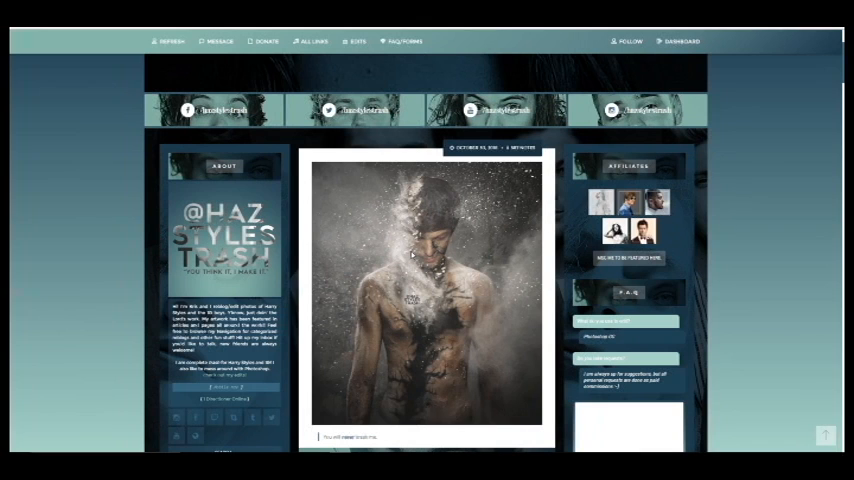
Step: Scroll the post and follow its image link to a 'Request denied' page
scroll("down", 3)
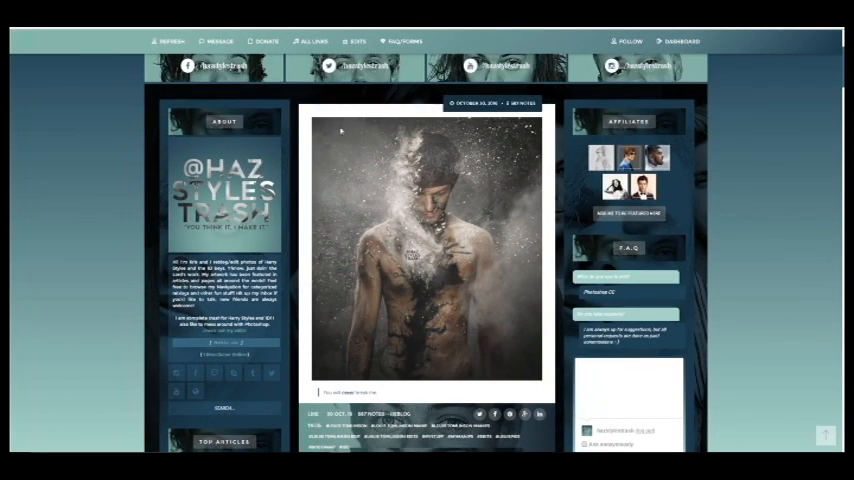
scroll("down", 3)
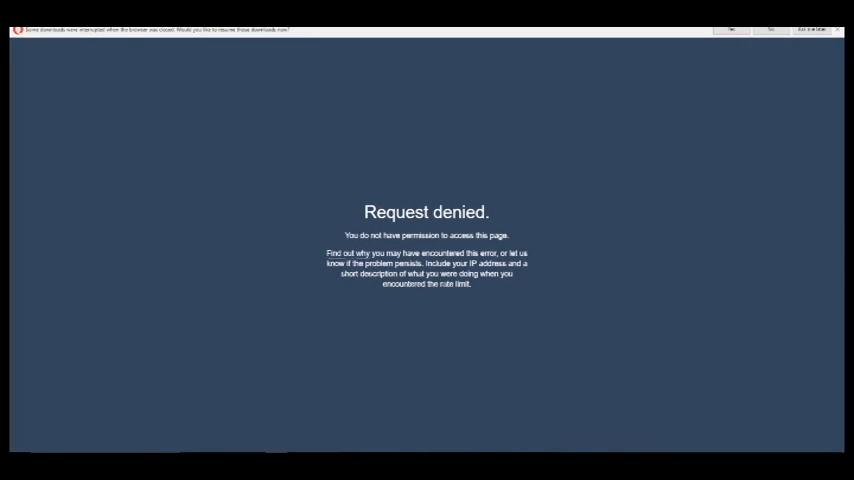
Step: Go to the Google home page and from there reach the Adobe Stock homepage
left_click(400, 36)
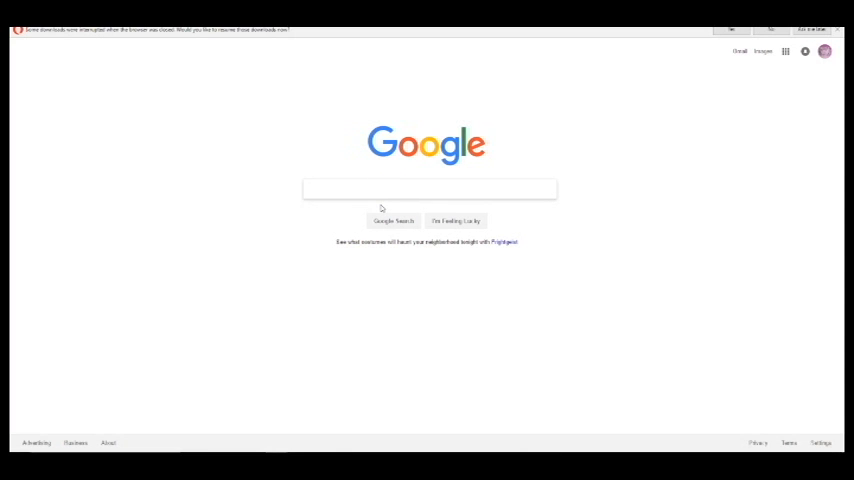
mouse_move(244, 214)
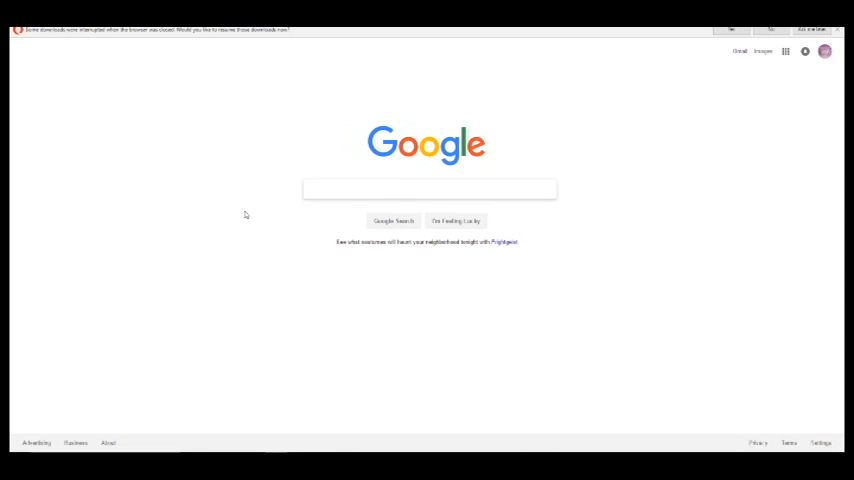
left_click(430, 188)
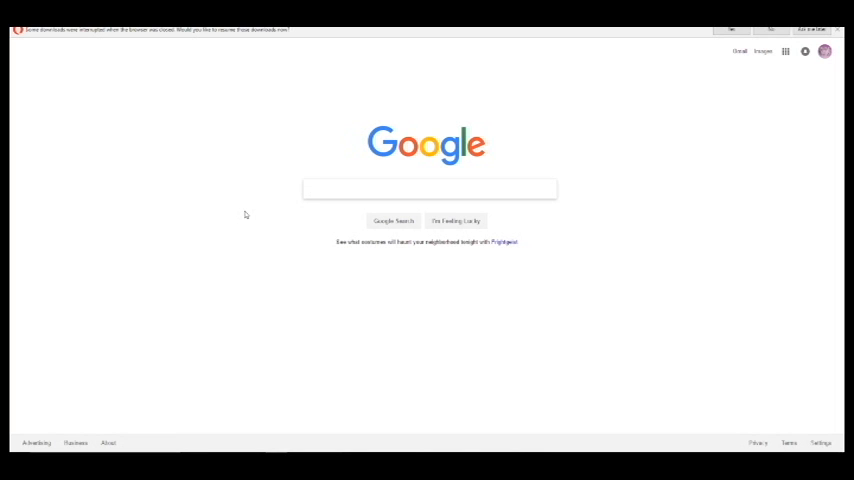
left_click(430, 188)
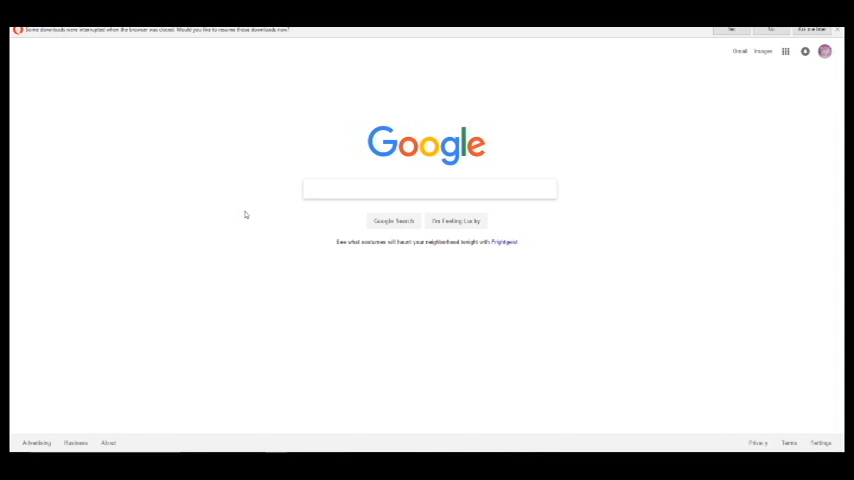
left_click(430, 188)
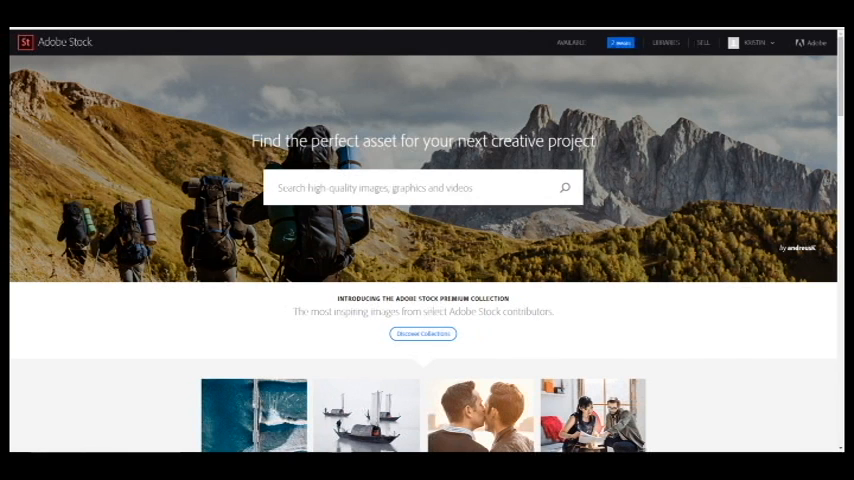
scroll("down", 3)
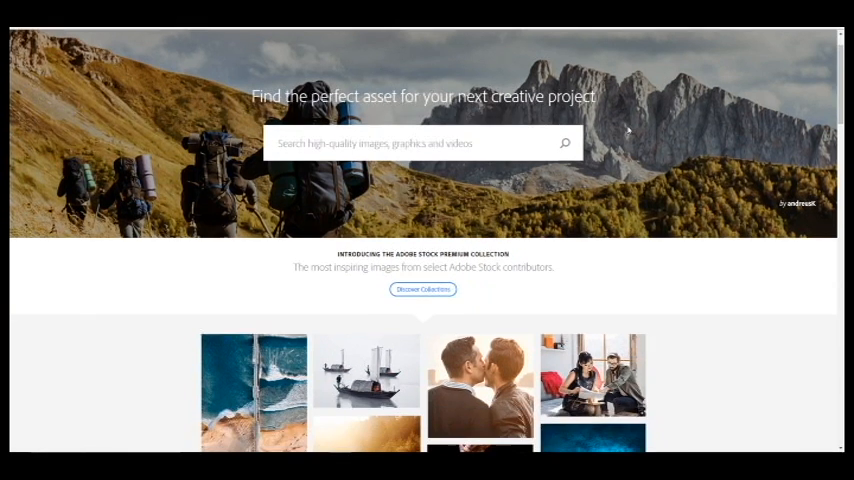
scroll("up", 3)
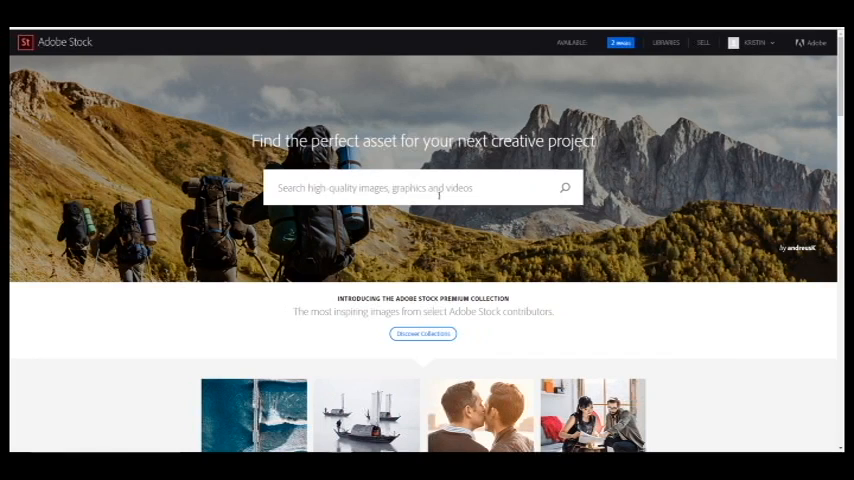
scroll("down", 3)
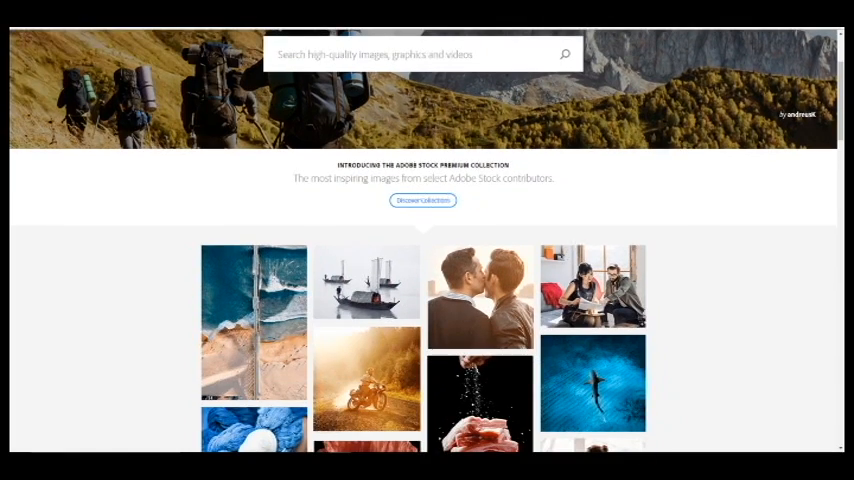
scroll("down", 3)
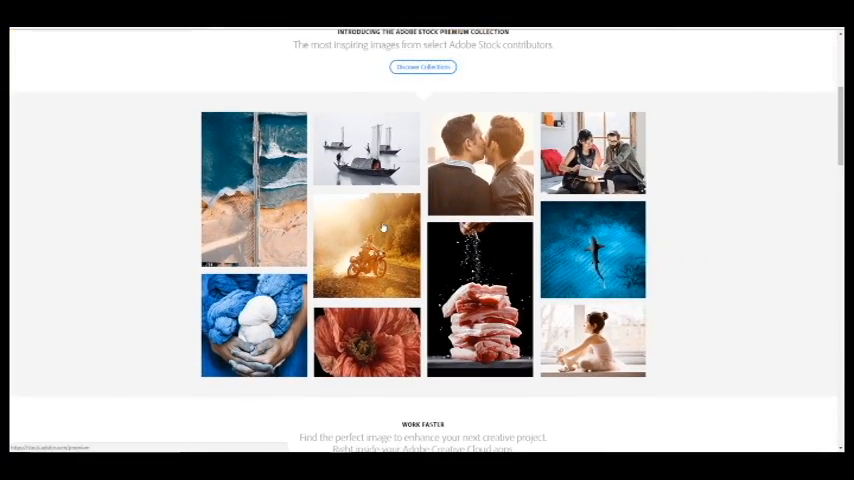
scroll("up", 3)
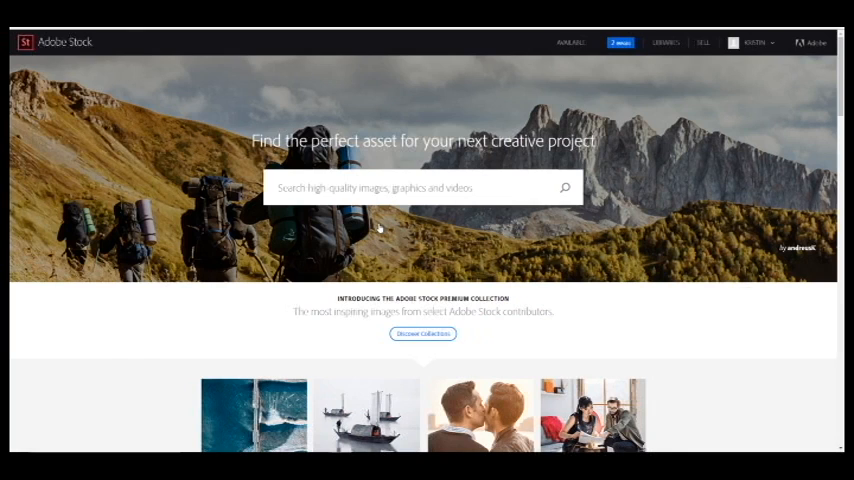
mouse_move(444, 236)
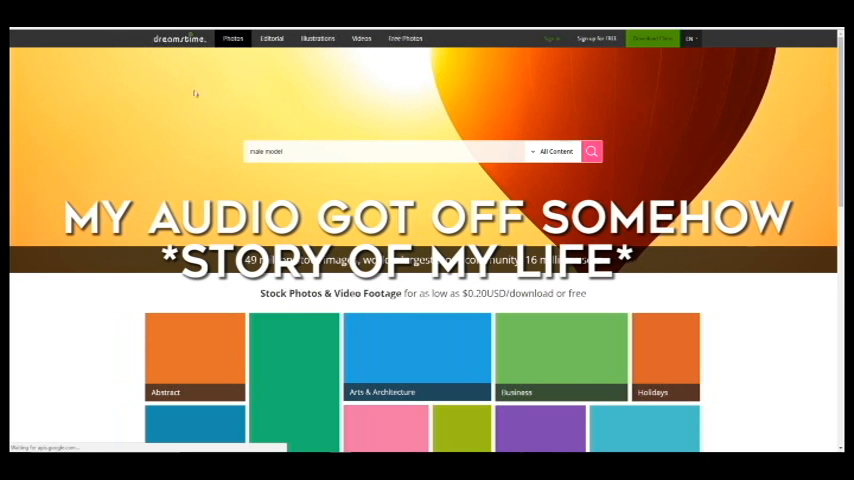
mouse_move(276, 144)
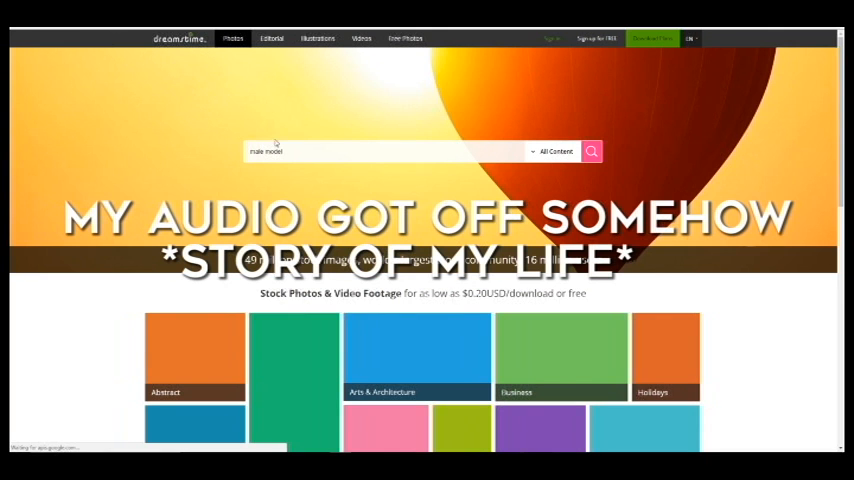
scroll("down", 3)
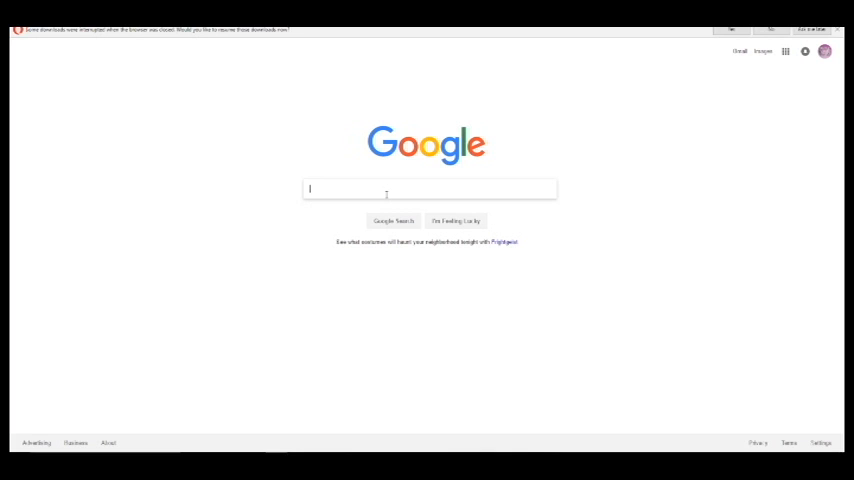
Step: Search Google Images for 'thor' and scroll through the grid of Thor pictures
type("the")
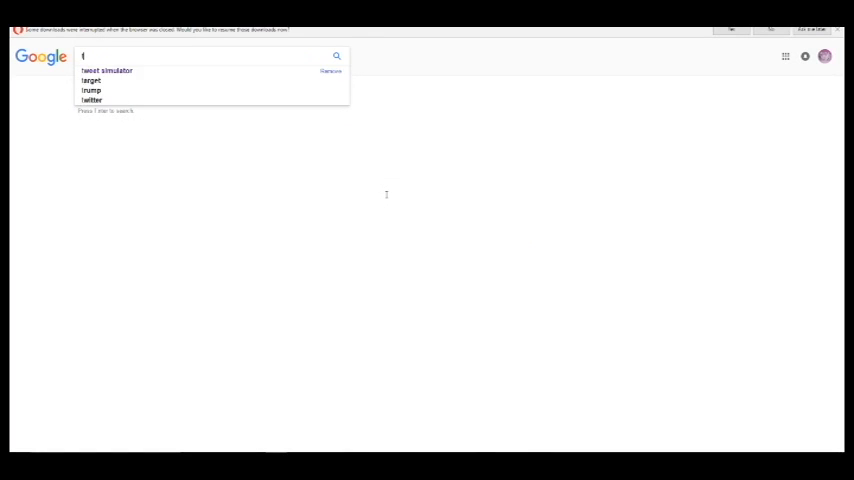
type("hor")
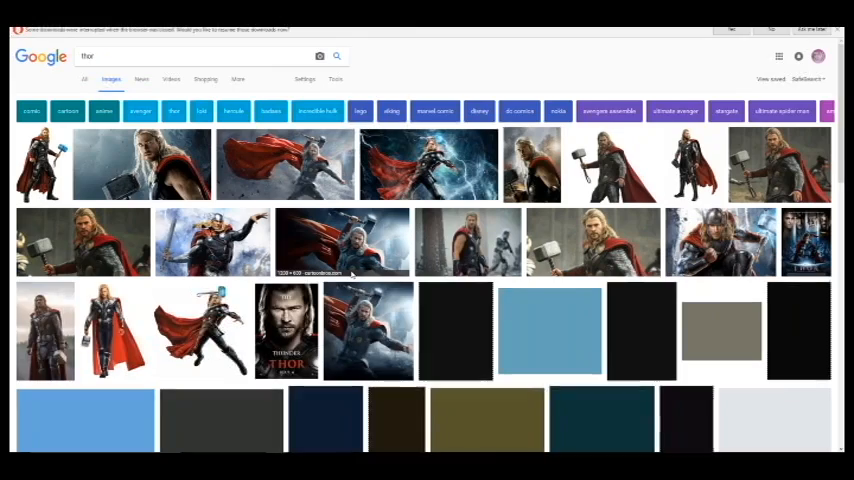
scroll("down", 3)
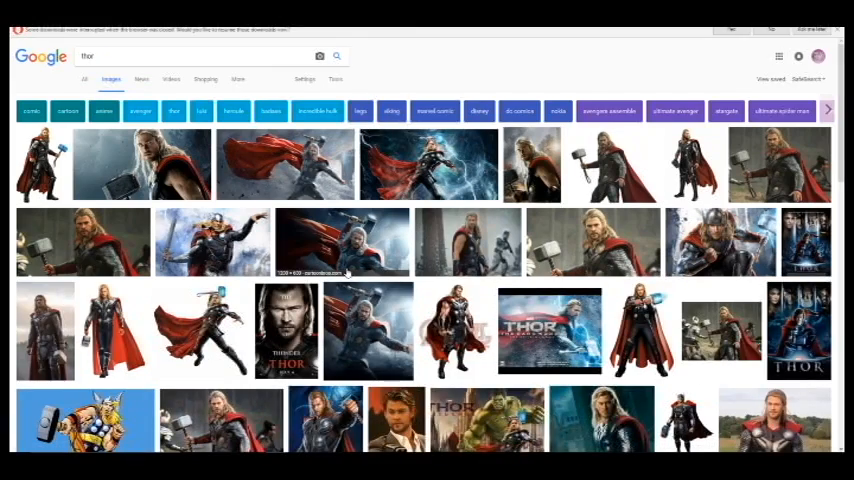
scroll("down", 3)
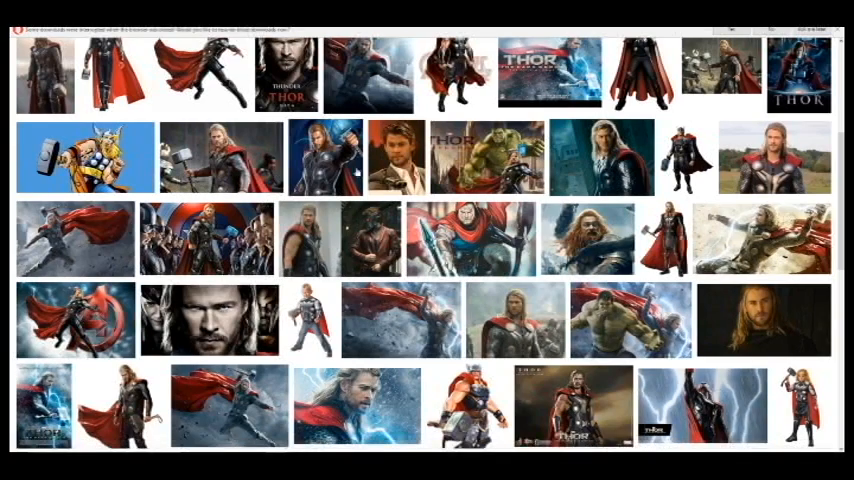
scroll("down", 3)
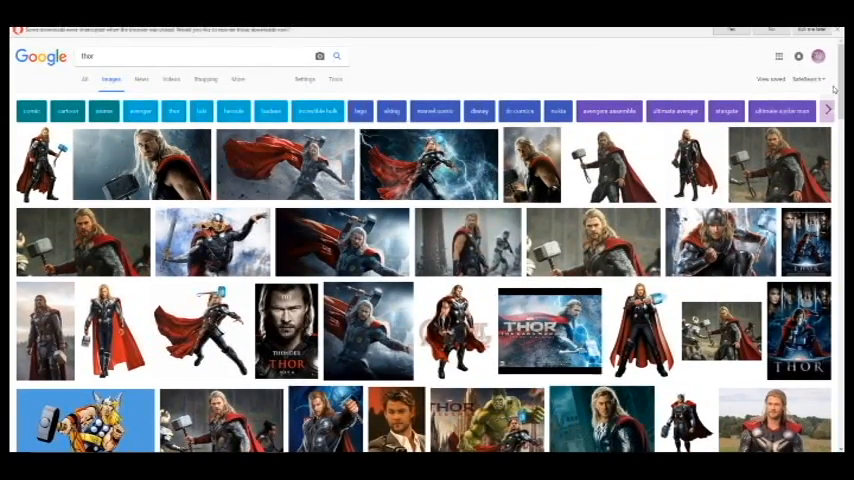
scroll("down", 3)
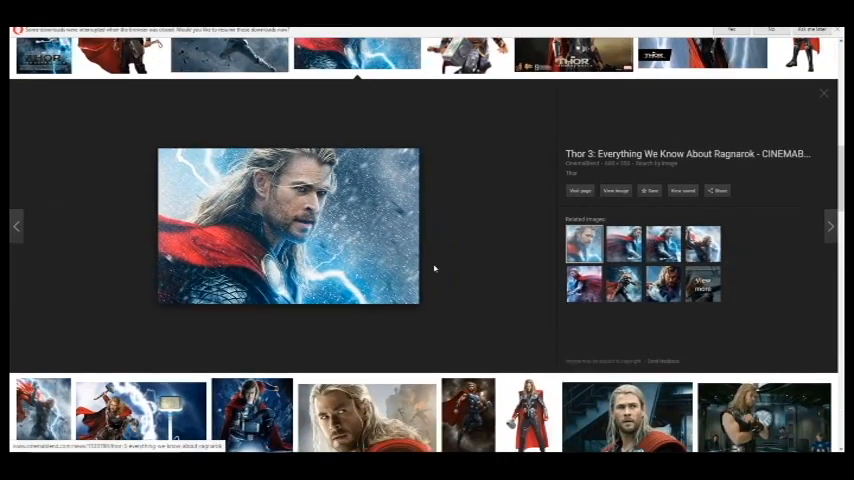
mouse_move(428, 264)
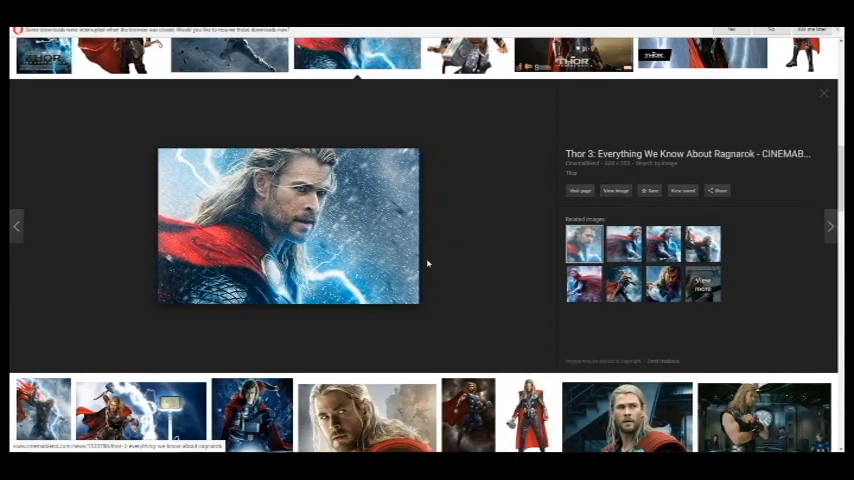
Step: Preview the larger stormy Thor picture with lightning and his hammer
left_click(830, 224)
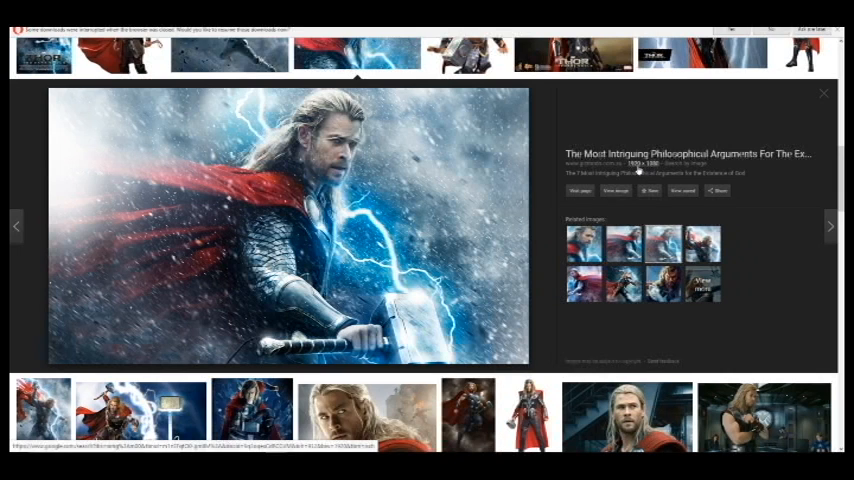
mouse_move(640, 170)
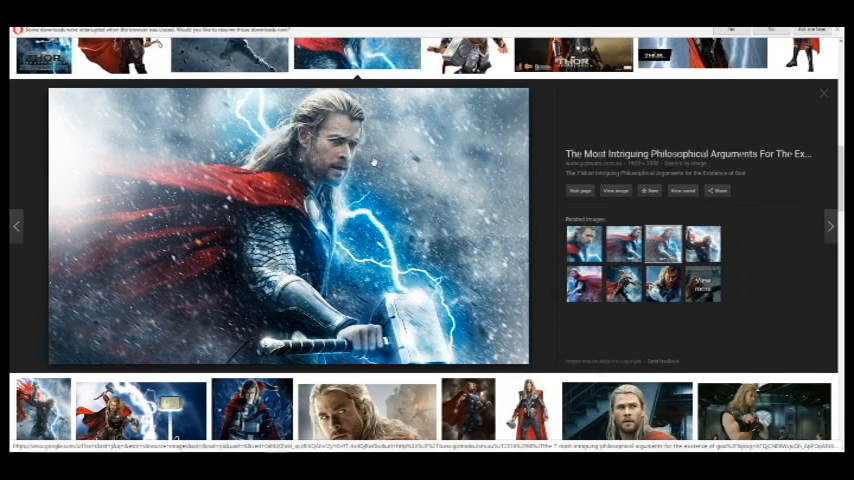
Step: Copy the stormy Thor image from its context menu for pasting into Photoshop
right_click(376, 160)
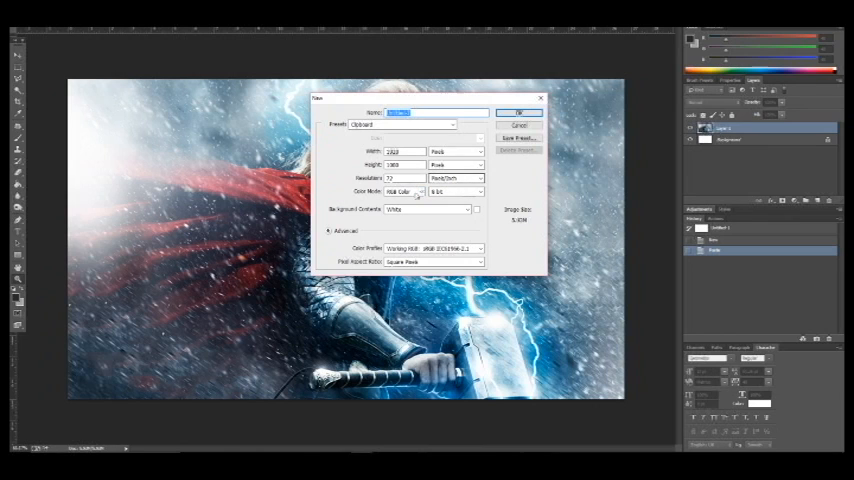
Step: Choose the colour mode for the new canvas from the Color Mode list
left_click(416, 192)
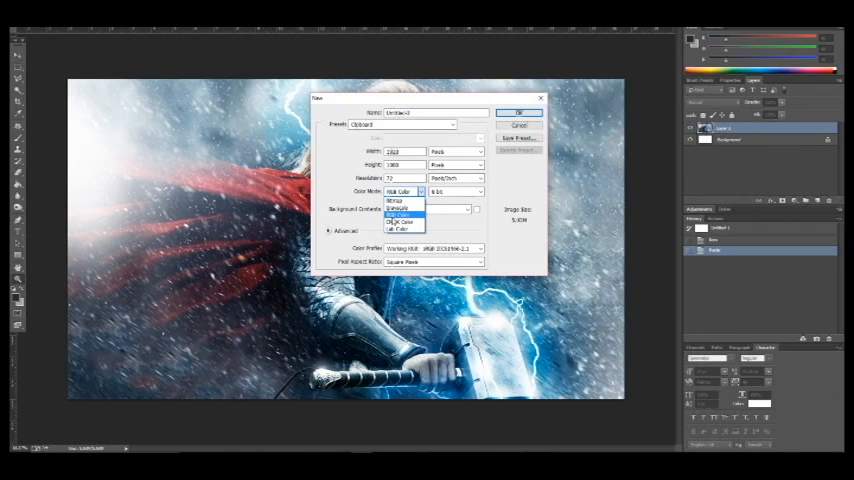
left_click(400, 198)
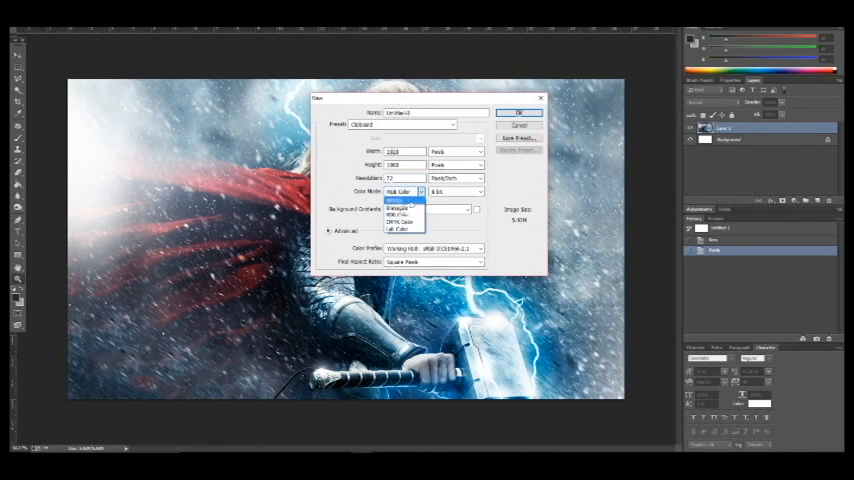
mouse_move(404, 222)
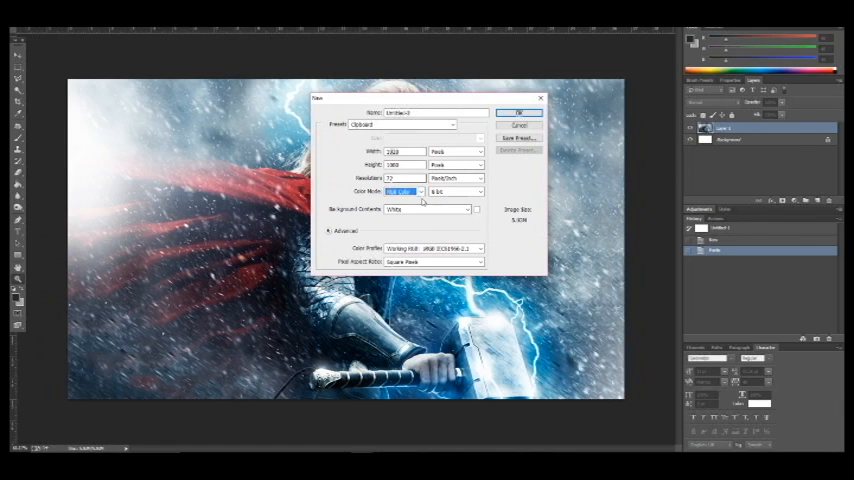
left_click(404, 178)
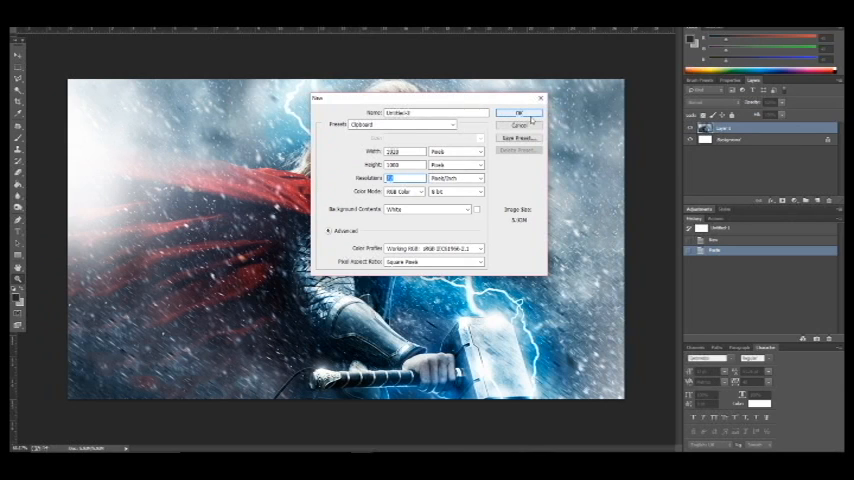
Step: Confirm the New dialog to create the canvas for the Thor image
left_click(520, 112)
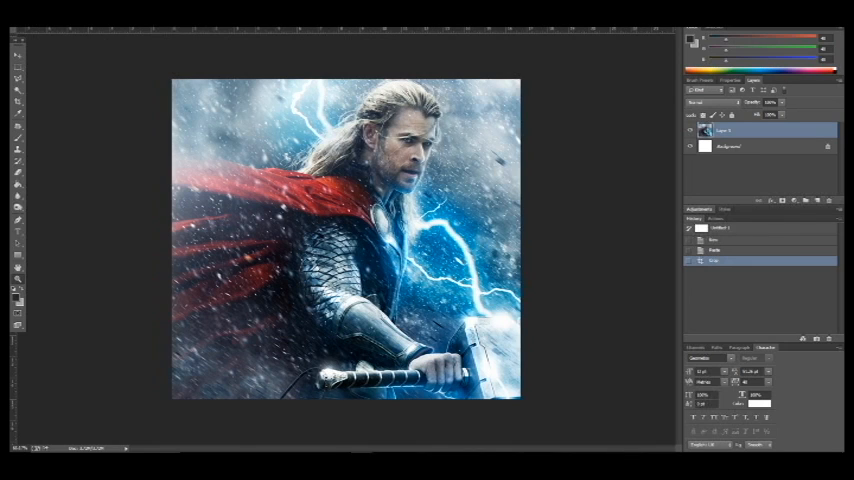
mouse_move(530, 196)
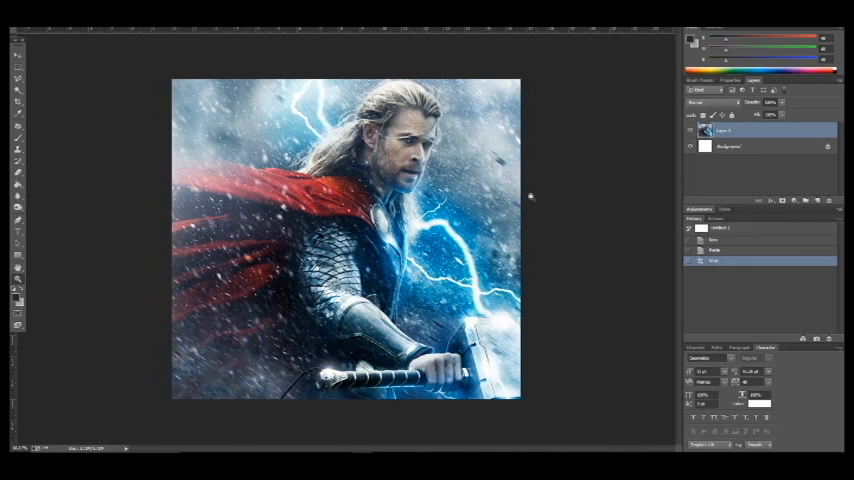